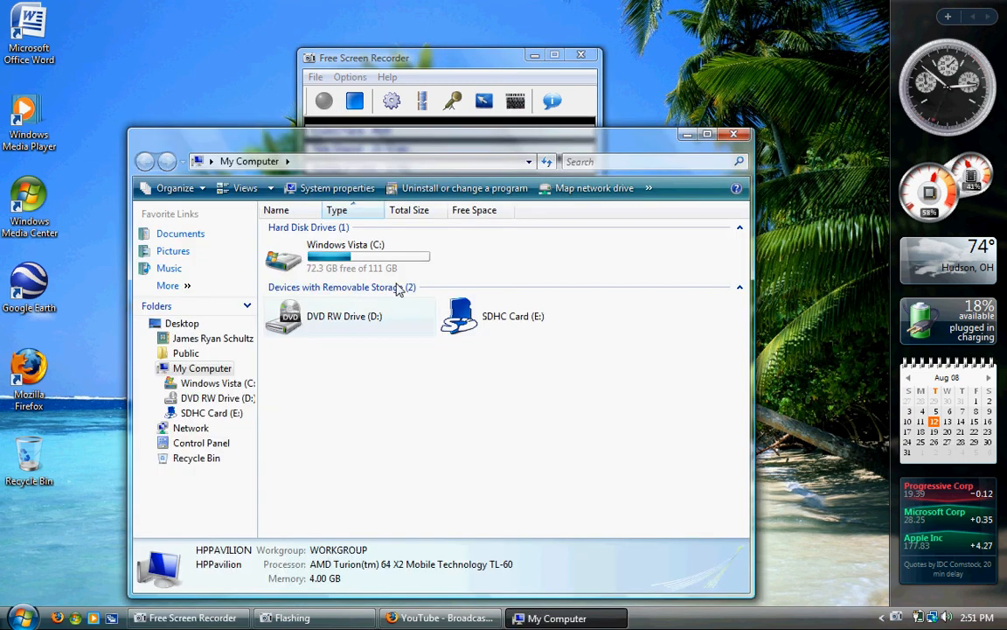
# Select the Windows Vista (C:) drive to show 72.3 GB free of 111 GB.
pyautogui.click(345, 256)
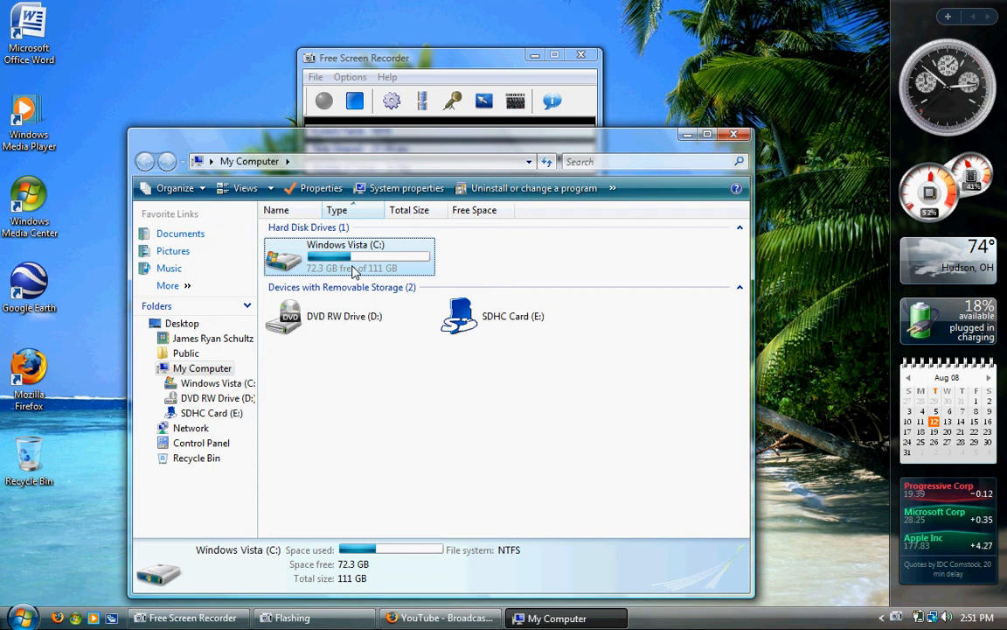
pyautogui.click(322, 188)
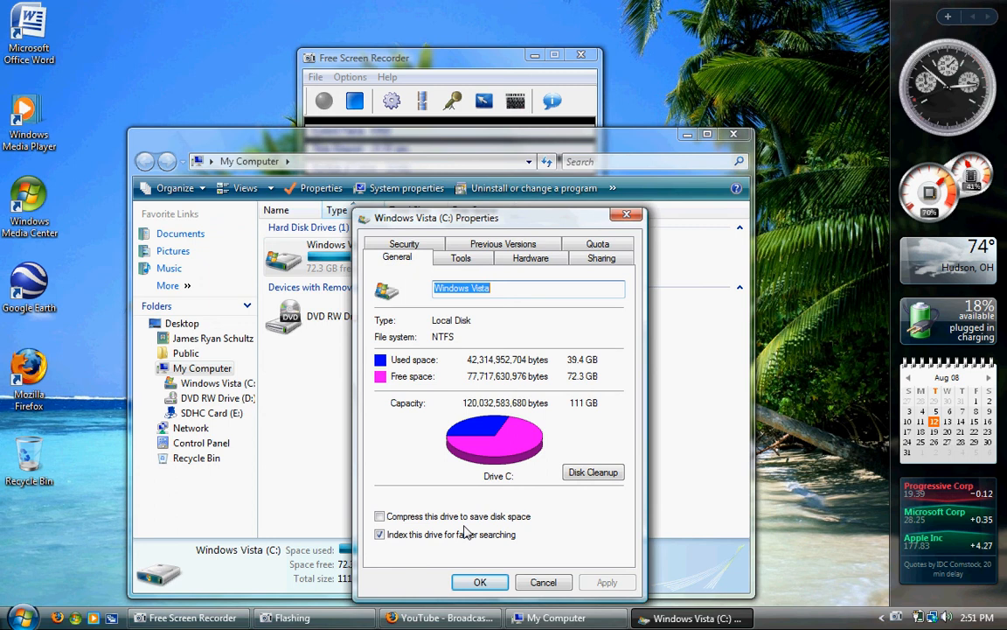
pyautogui.moveTo(560, 522)
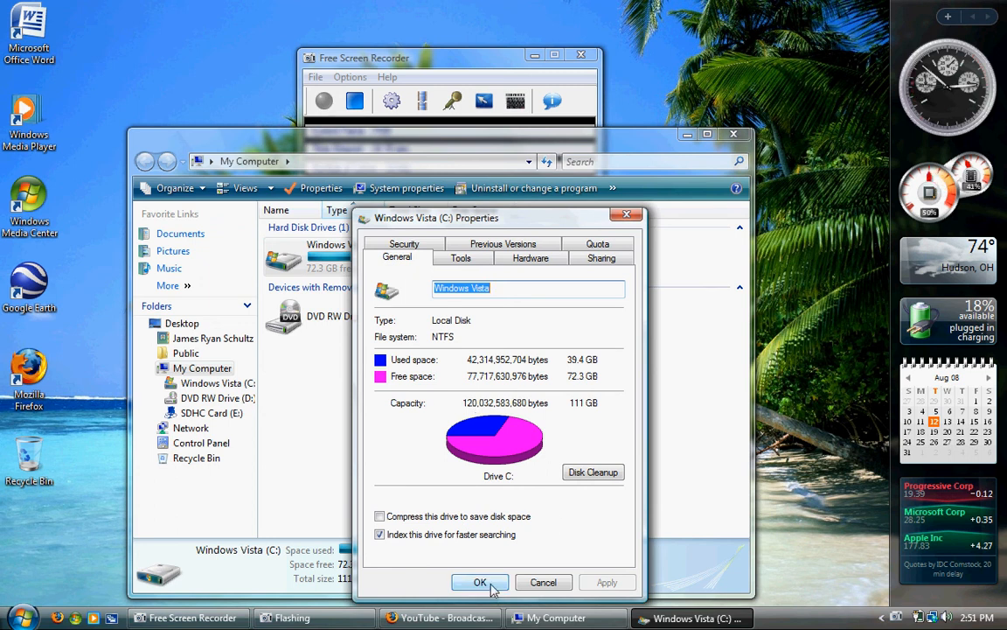
pyautogui.click(479, 582)
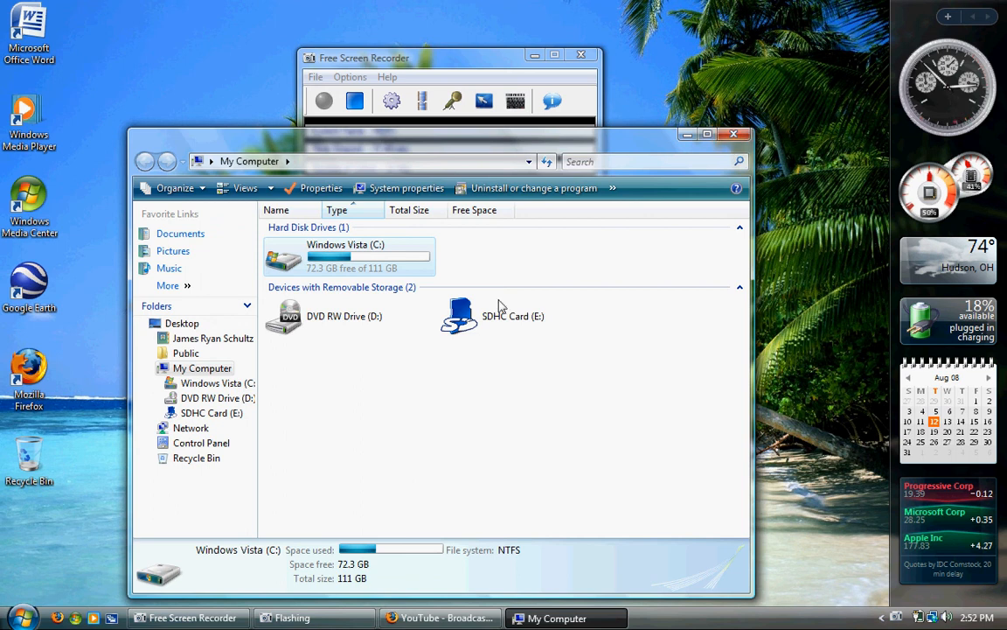
pyautogui.click(321, 188)
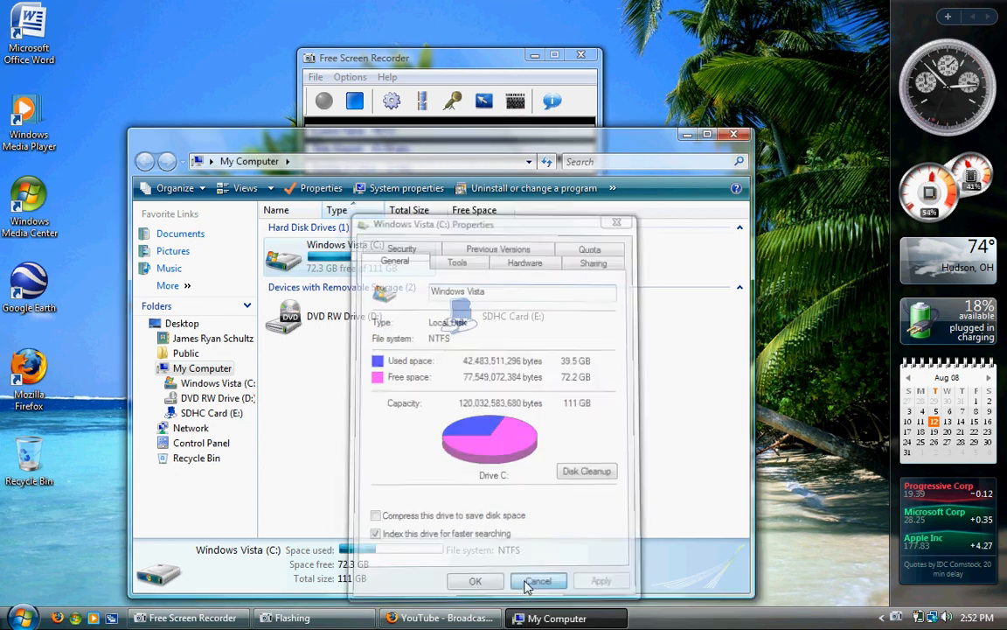
pyautogui.click(539, 580)
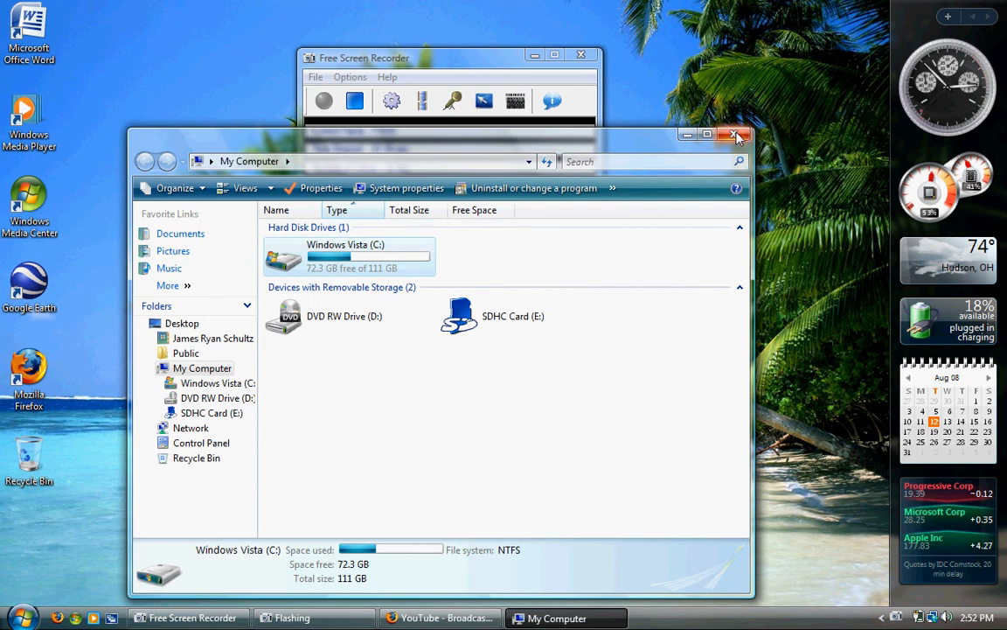
pyautogui.moveTo(737, 135)
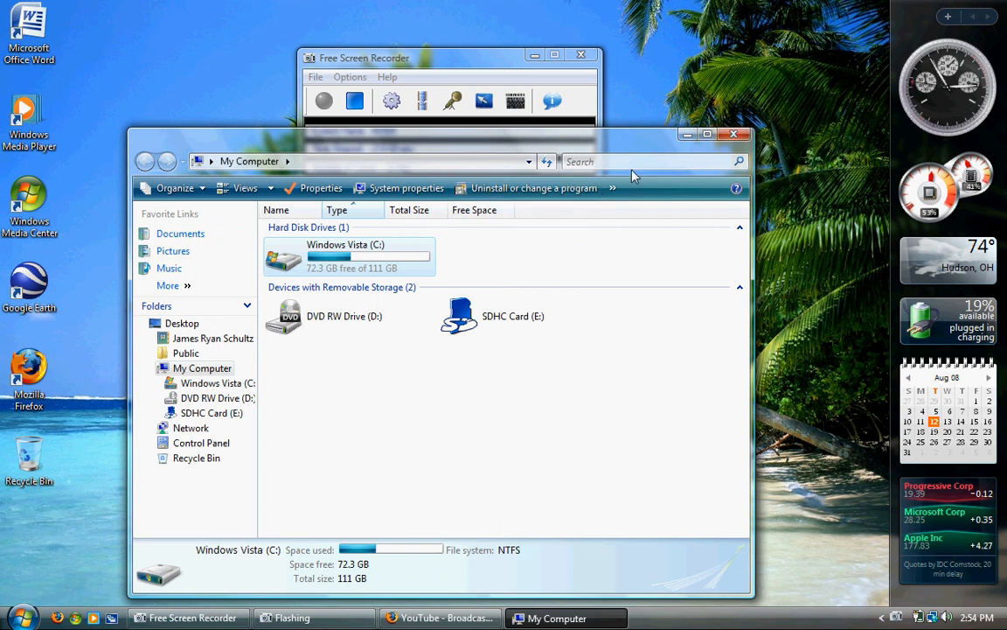
pyautogui.click(355, 100)
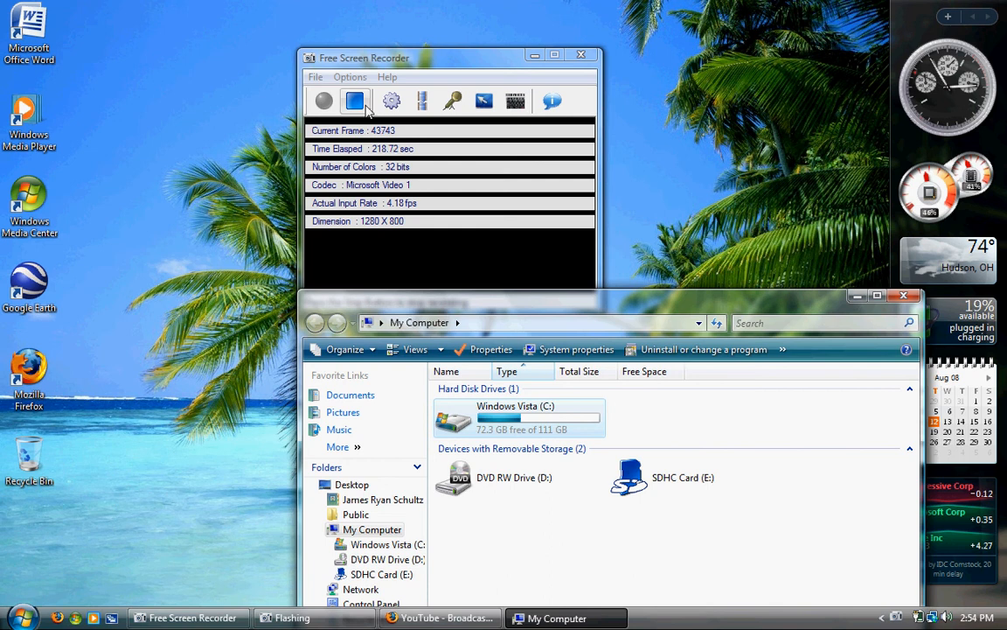